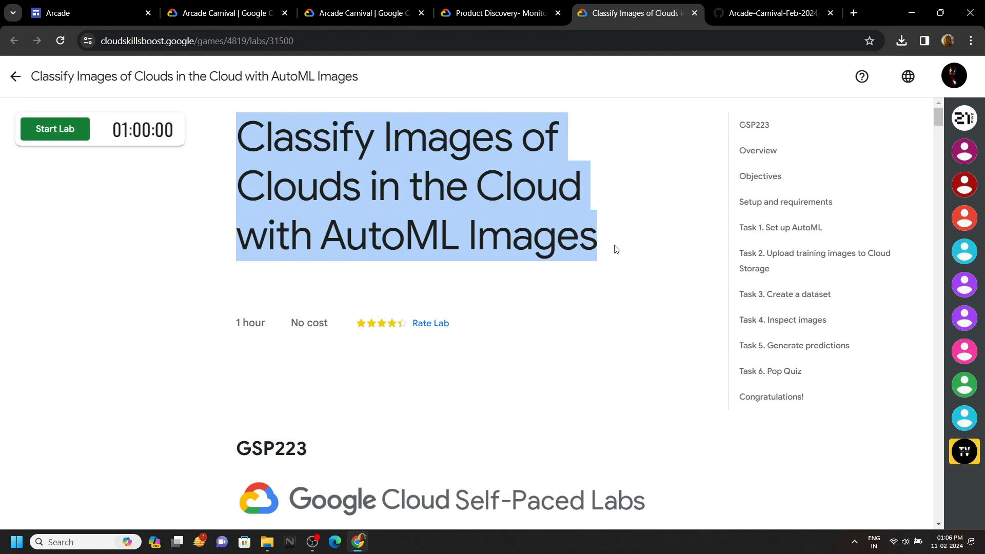
# Step: Start the cloud-classification lab to get temporary credentials
pyautogui.click(241, 173)
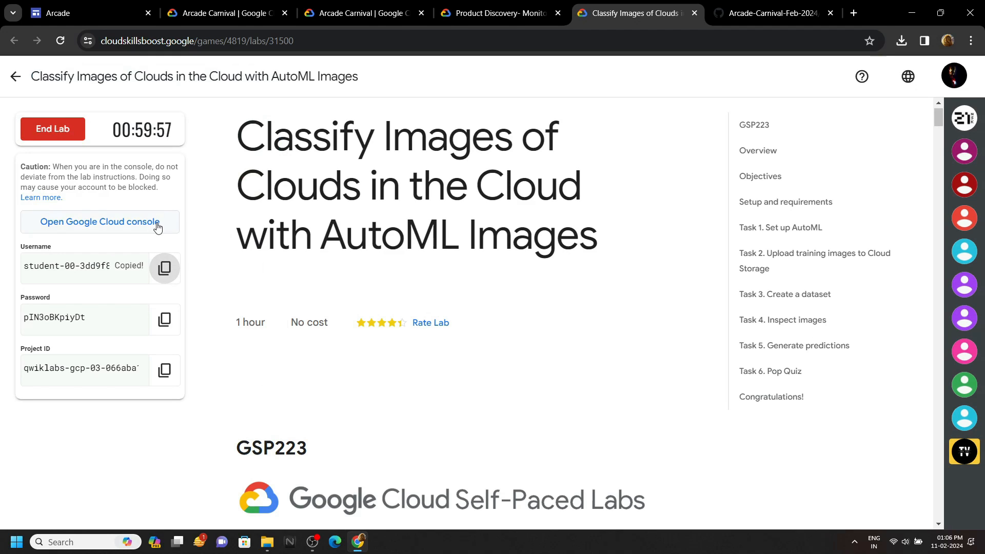
# Step: Sign in to the Cloud console with the lab email and password and activate Cloud Shell
pyautogui.click(98, 222)
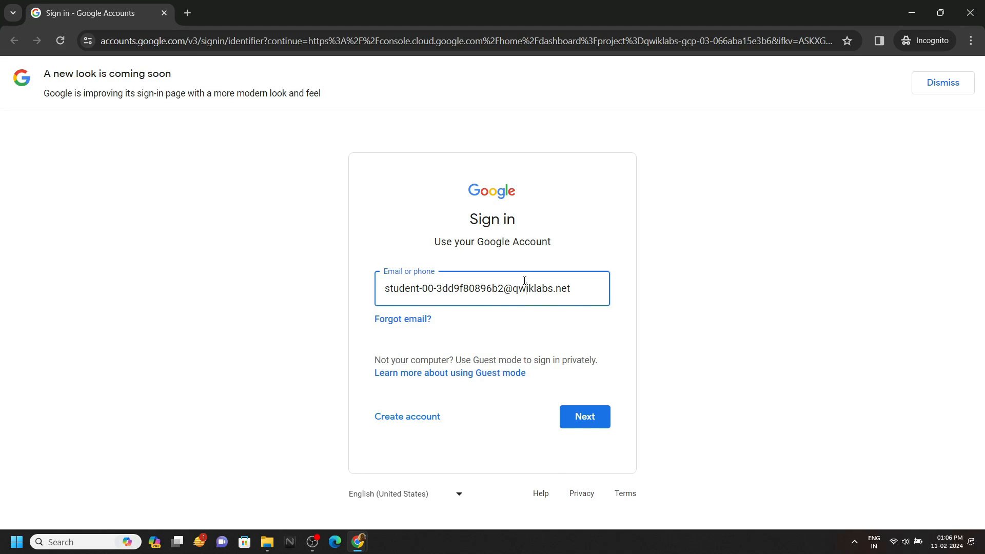
pyautogui.click(584, 417)
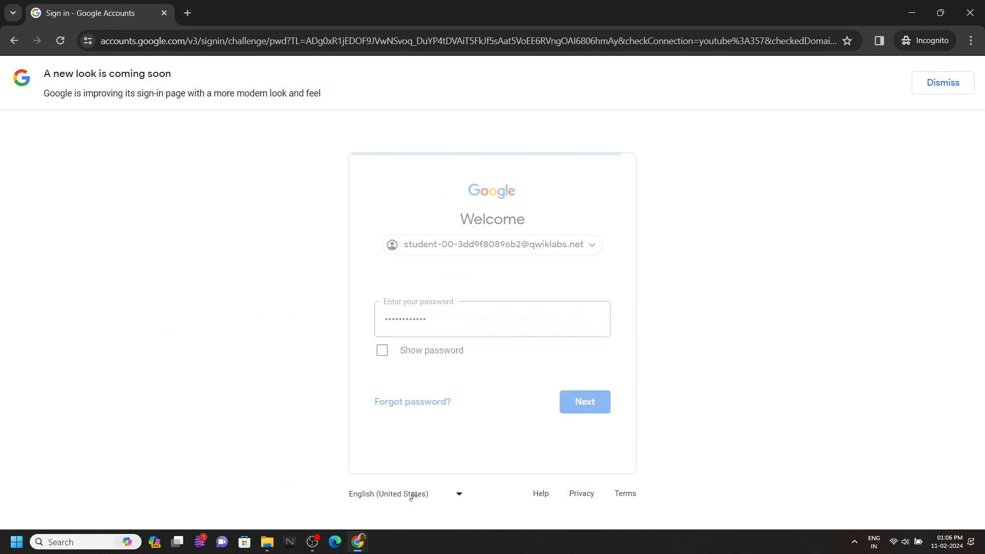
pyautogui.click(584, 401)
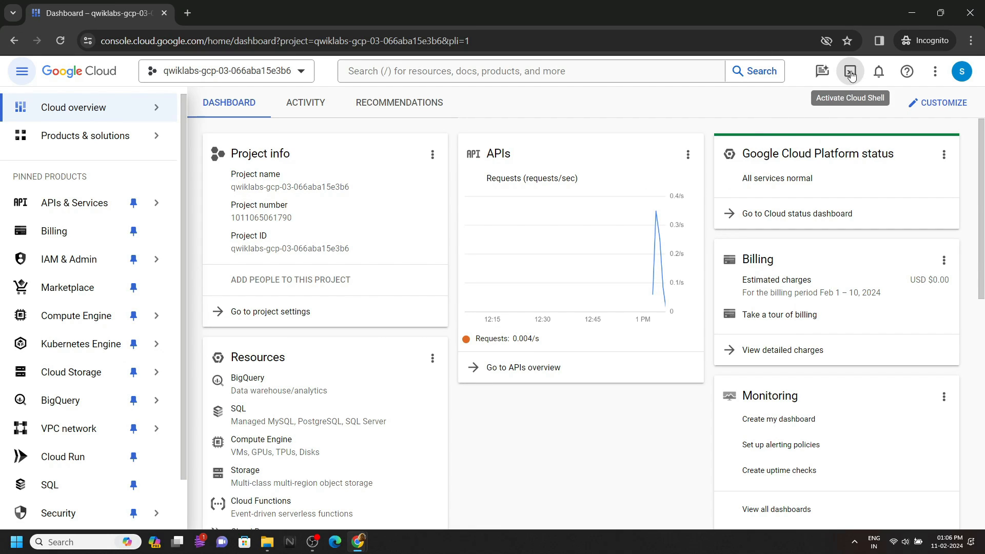
pyautogui.click(850, 71)
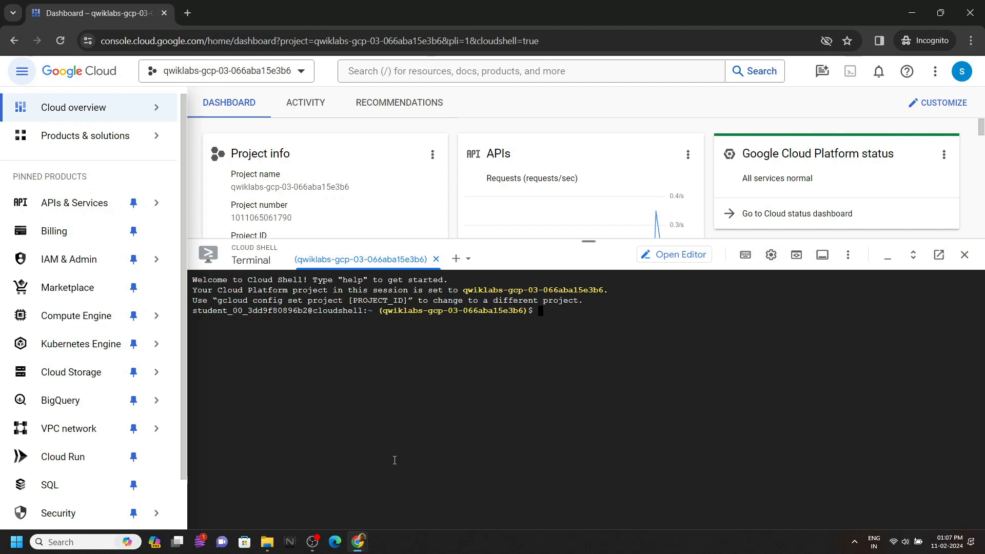
pyautogui.click(636, 12)
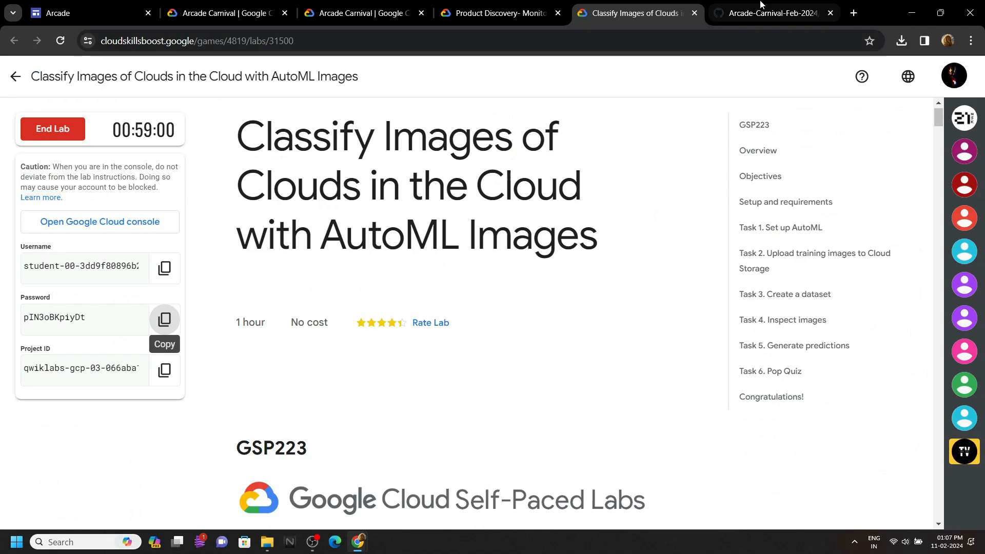
# Step: Go to Task 3 and bring up opening options for the Vertex AI Dataset link
pyautogui.click(772, 12)
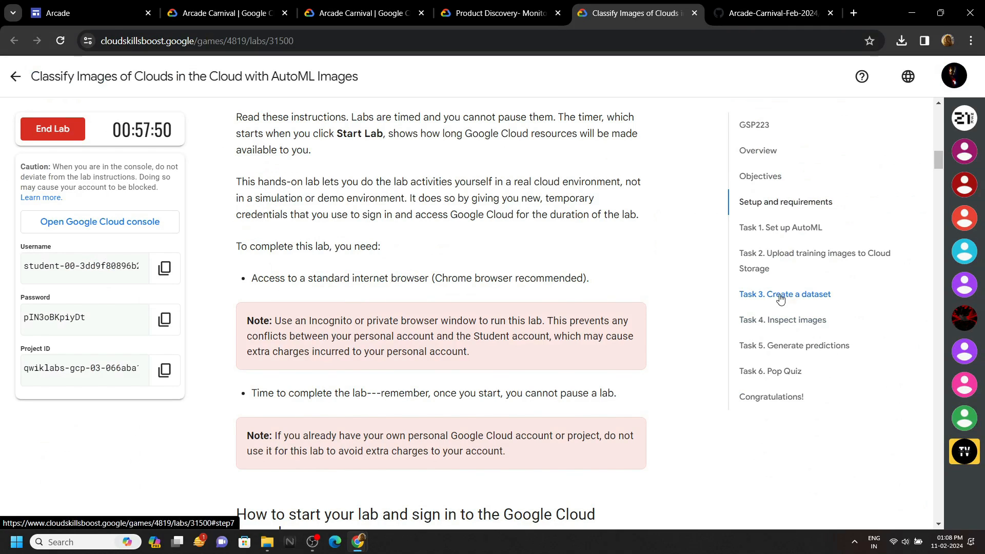
pyautogui.click(784, 294)
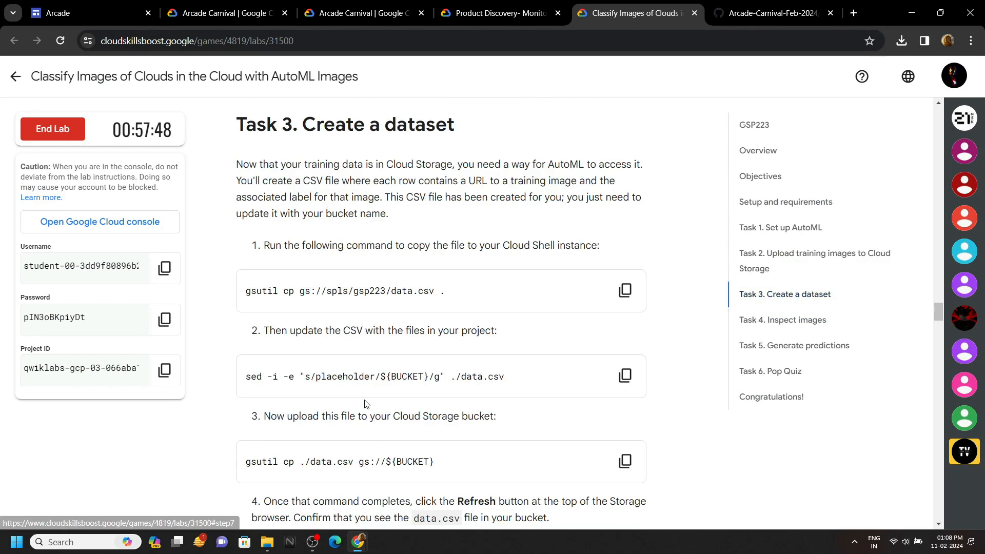
pyautogui.scroll(-3)
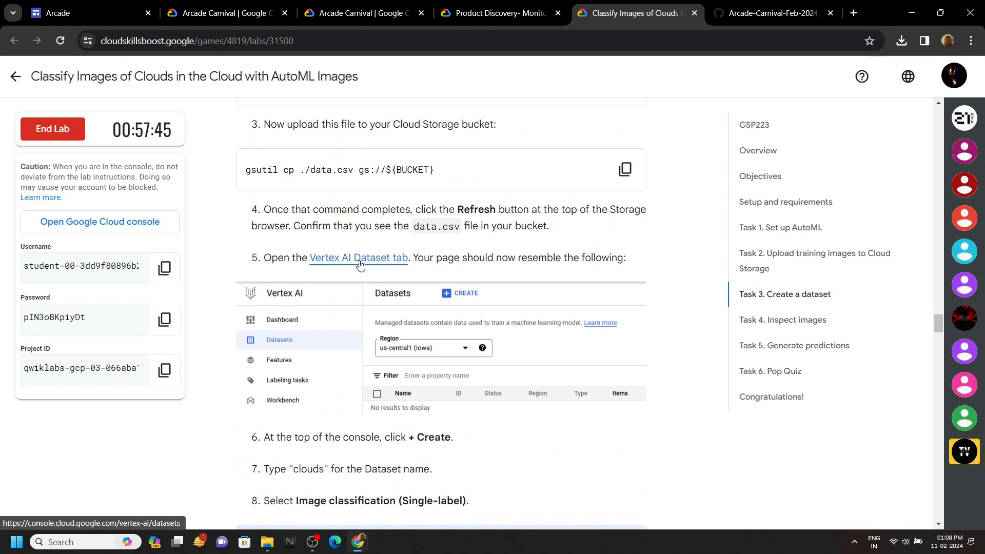
pyautogui.rightClick(358, 258)
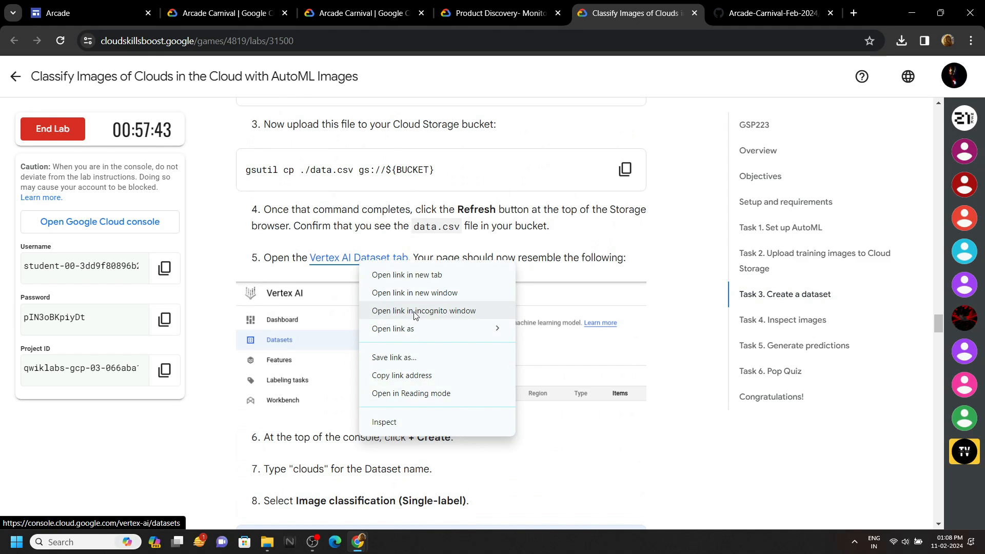
# Step: Open Vertex AI datasets in incognito and create a dataset named 'clouds'
pyautogui.click(423, 311)
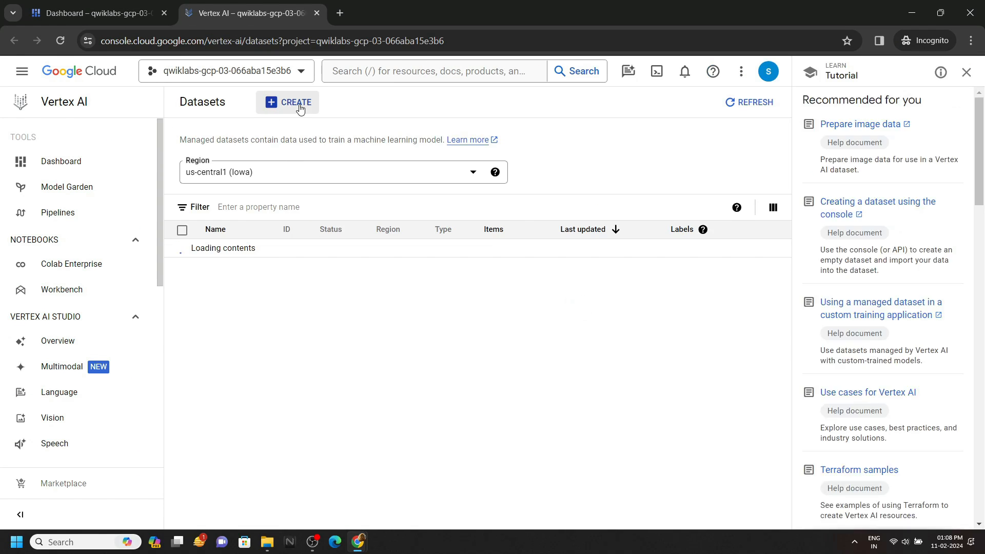
pyautogui.click(295, 102)
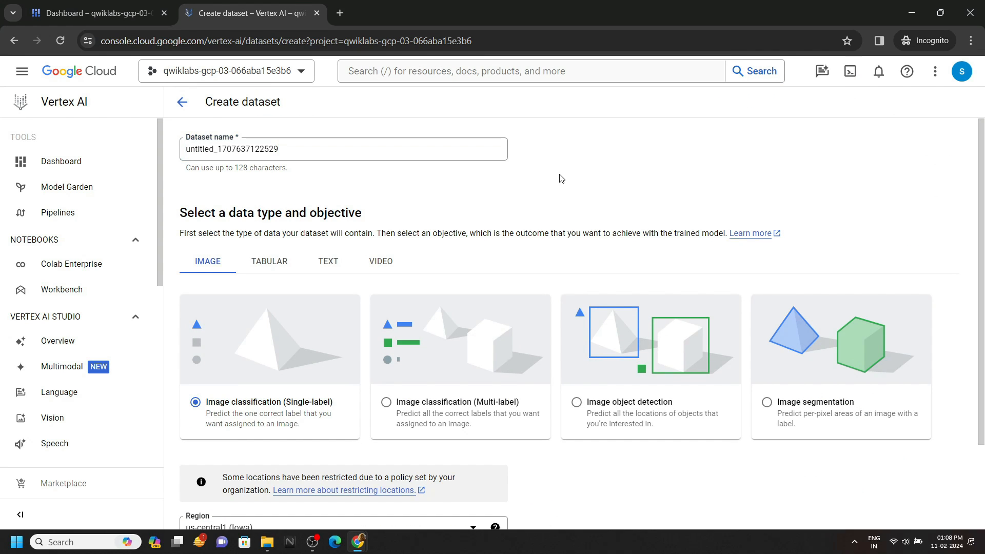
pyautogui.tripleClick(343, 149)
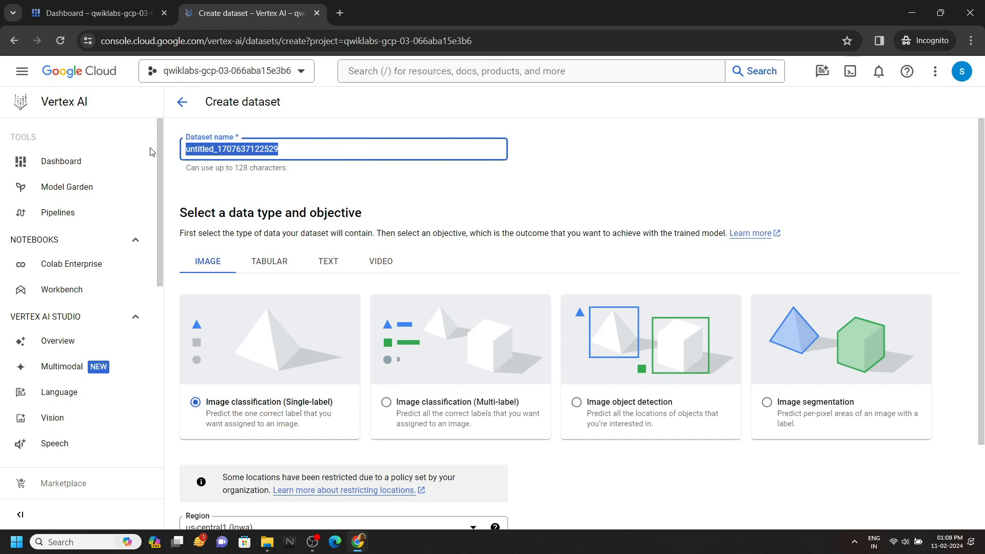
pyautogui.write('clouds')
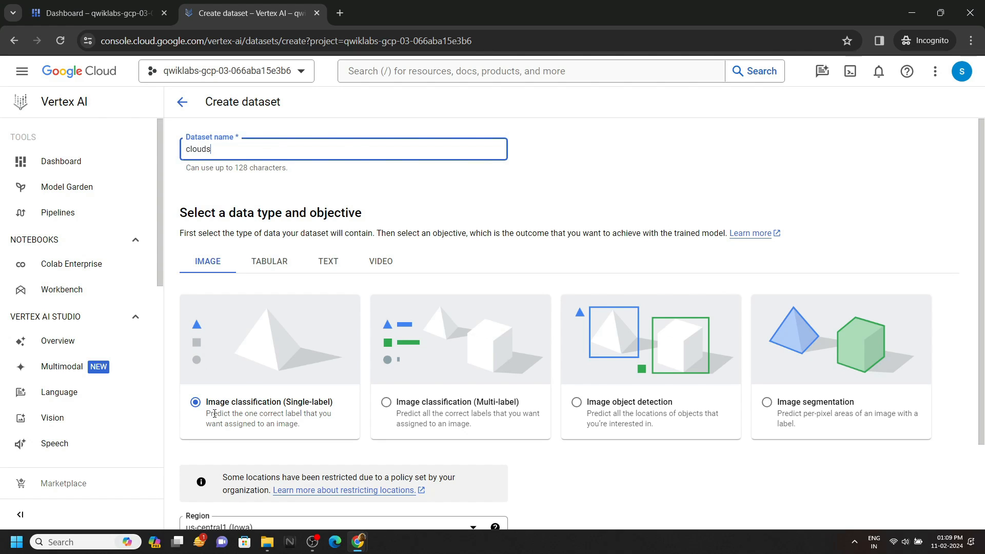
pyautogui.scroll(-3)
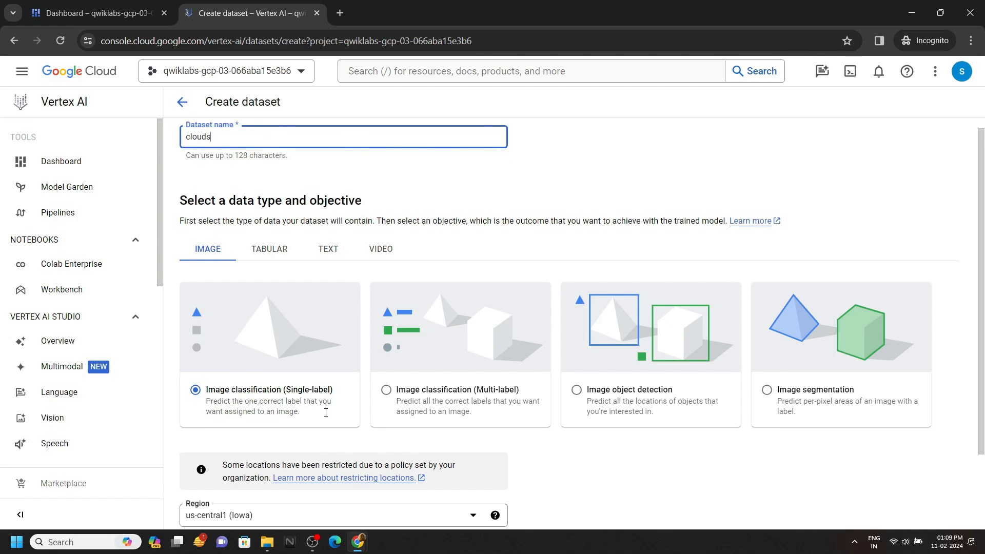
pyautogui.scroll(-3)
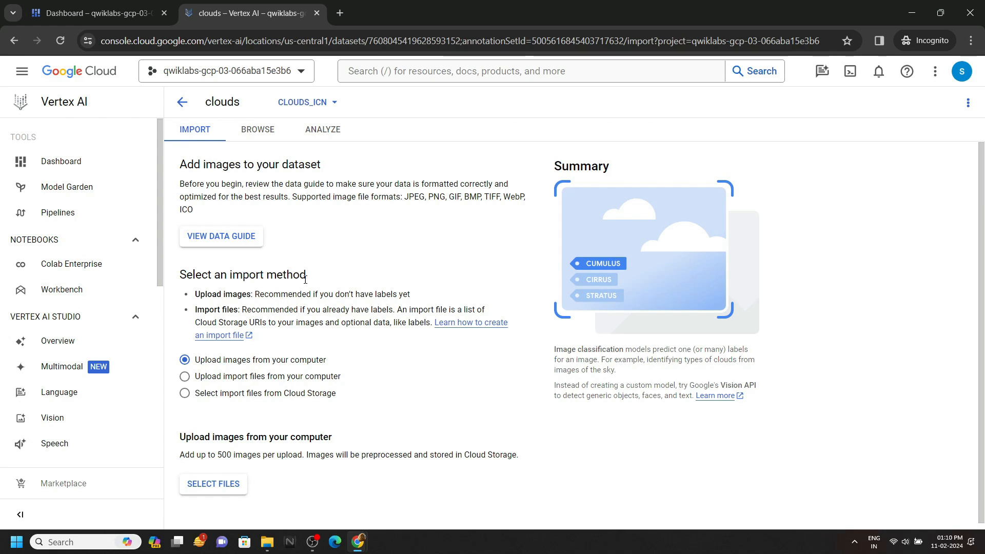
pyautogui.moveTo(331, 278)
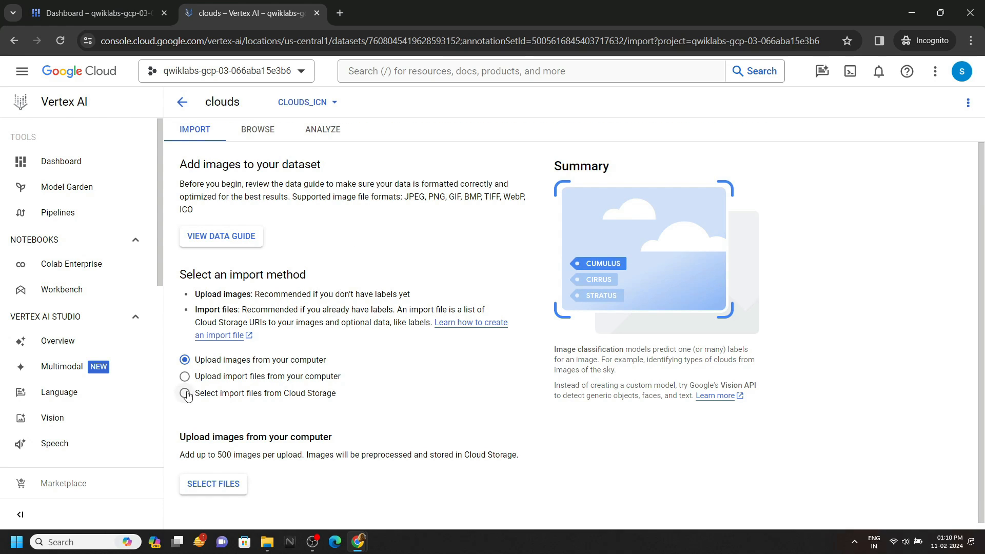
# Step: Choose importing files from Cloud Storage for the clouds dataset
pyautogui.click(185, 395)
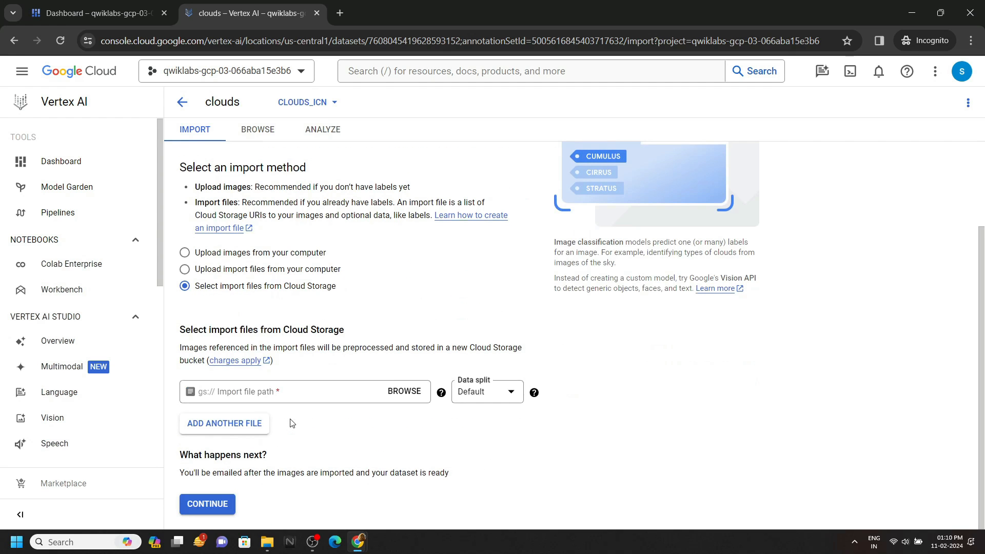
# Step: Select data.csv from the project's -vcm bucket as the import file
pyautogui.click(404, 391)
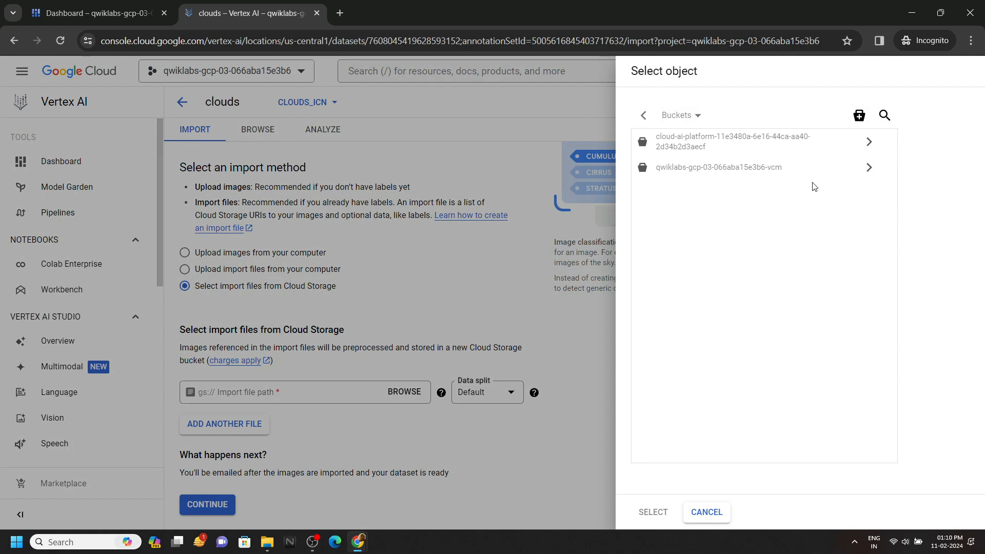
pyautogui.click(868, 167)
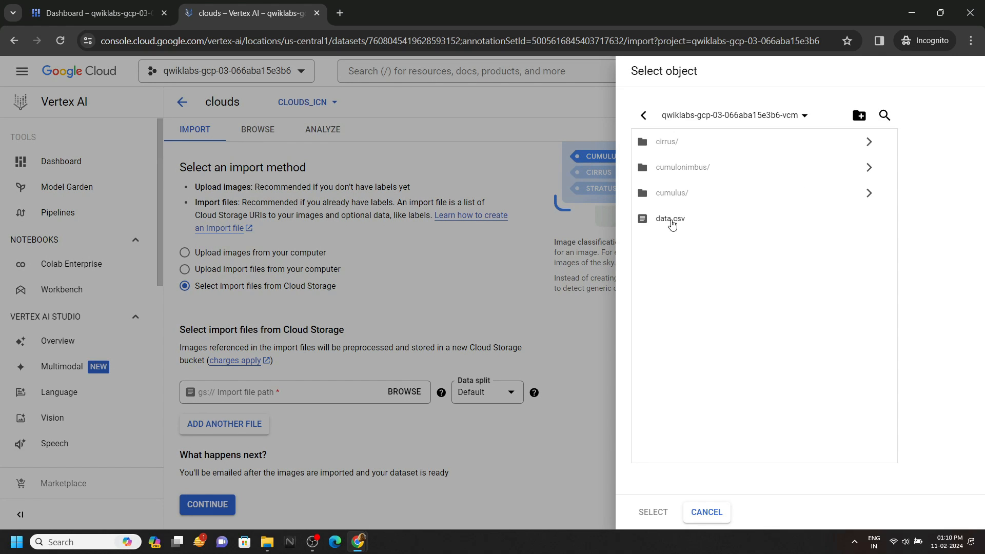
pyautogui.click(671, 218)
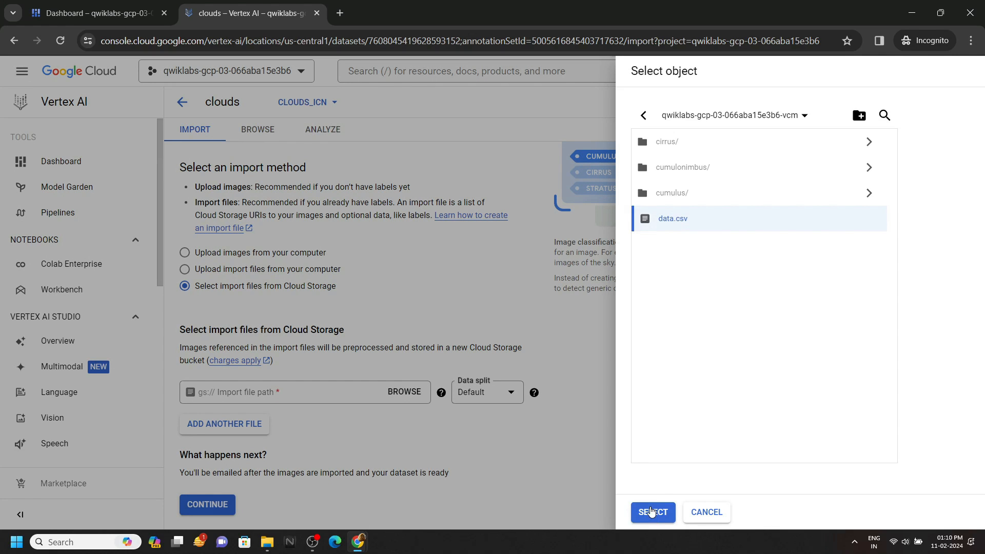
pyautogui.click(652, 512)
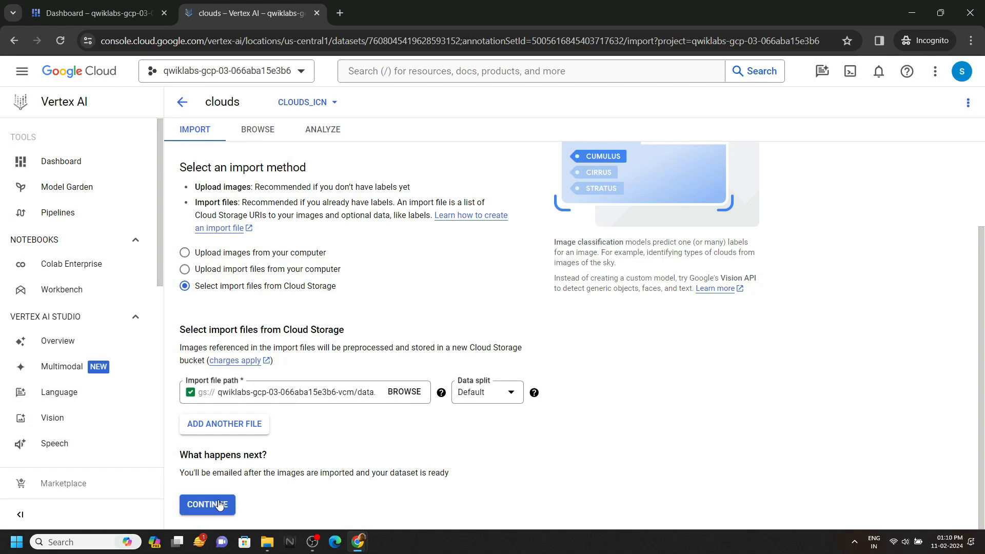
# Step: Import the images, view the 60 labeled cloud images, and return to the lab tab
pyautogui.click(207, 504)
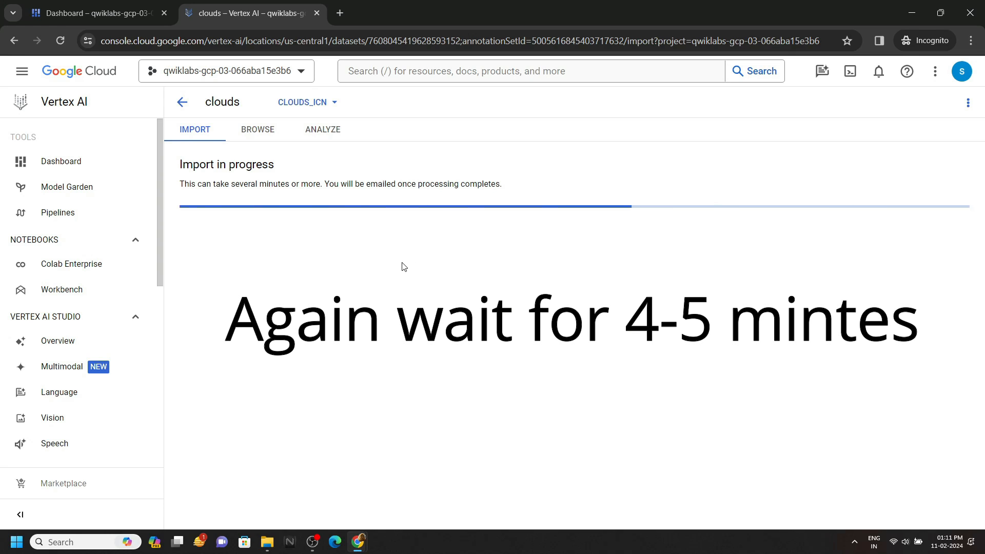
pyautogui.click(256, 130)
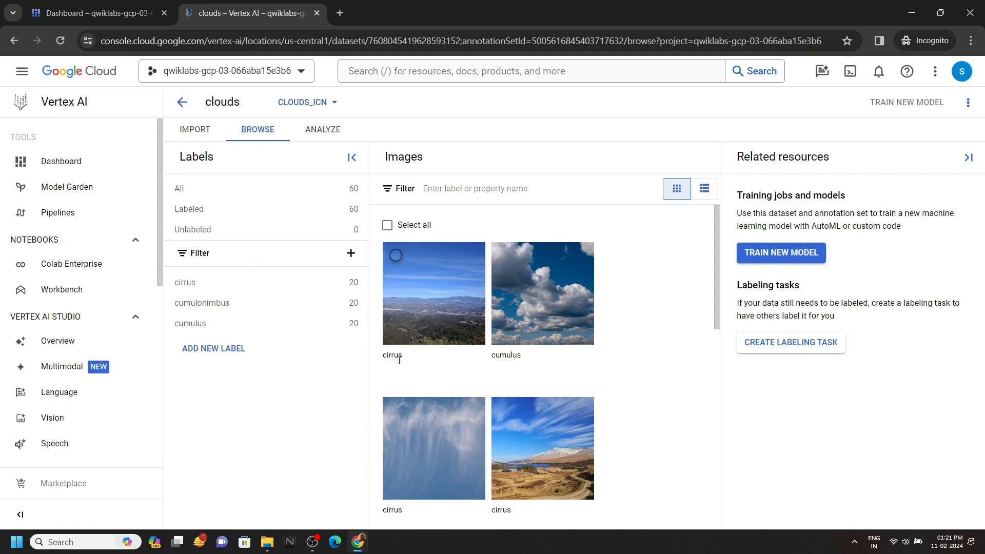
pyautogui.click(636, 12)
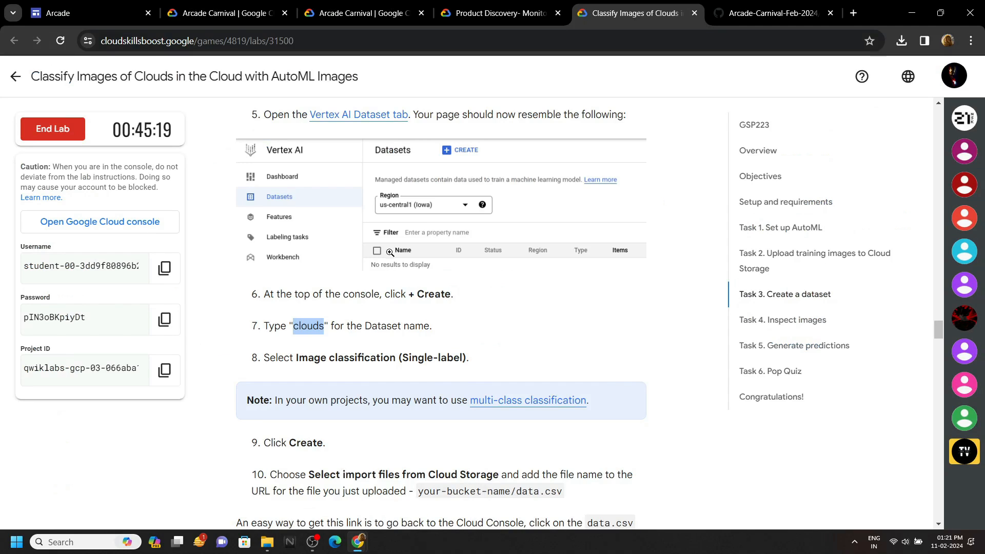